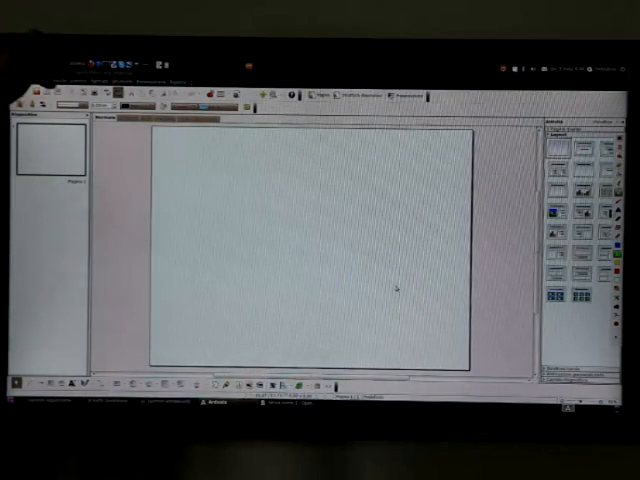
Close the blank Impress presentation to reveal the Ubuntu desktop
left_click(78, 80)
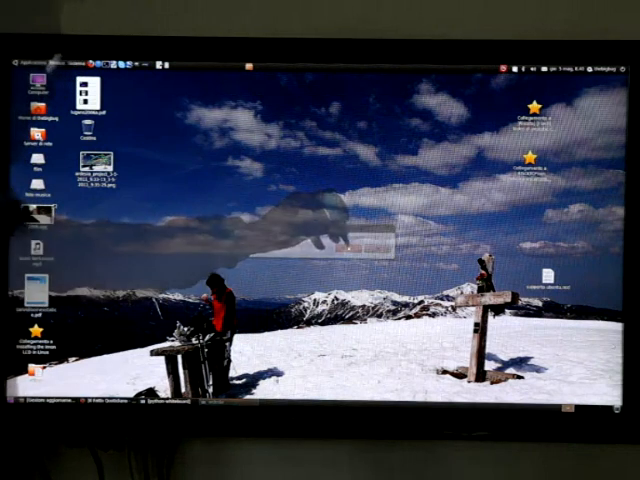
Launch OpenOffice.org Writer from the Applications menu for a new untitled document
left_click(32, 57)
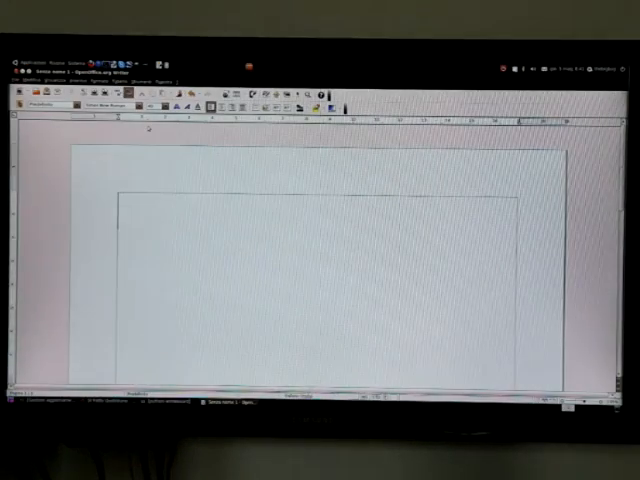
Type the first line 'TEST WII CON TV LED 42"' in the large font
type("TES")
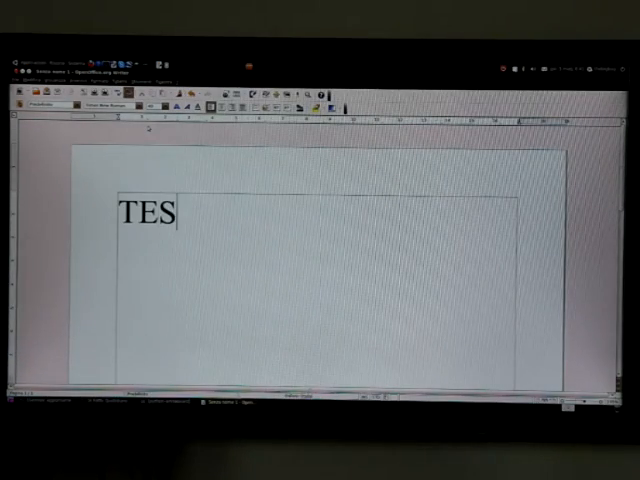
type("T")
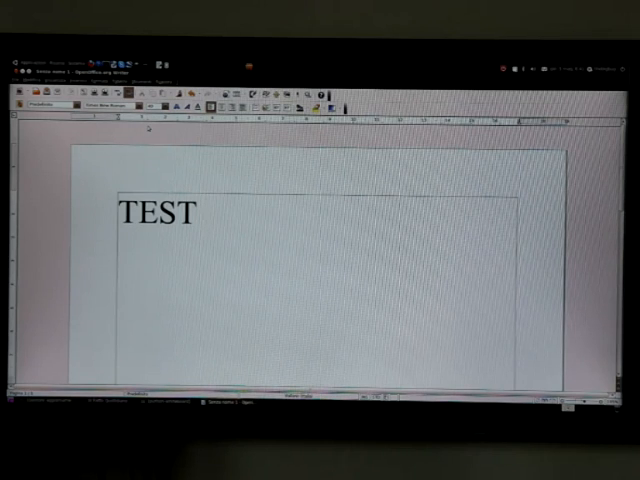
type("WII")
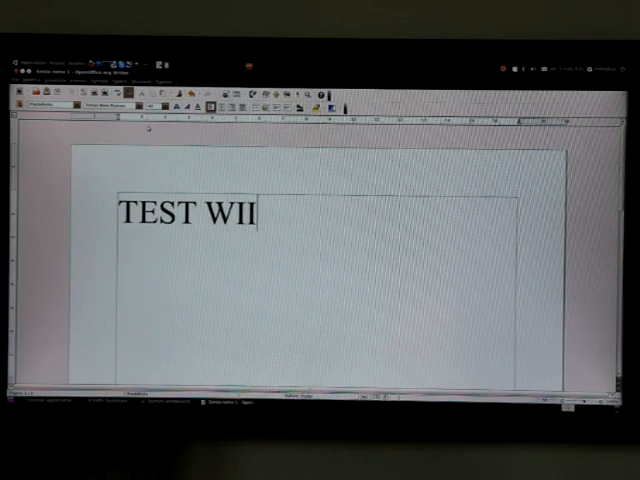
type("CON")
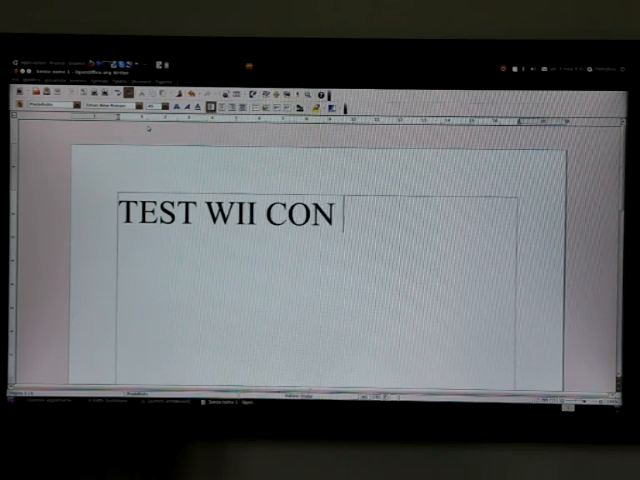
type("TV")
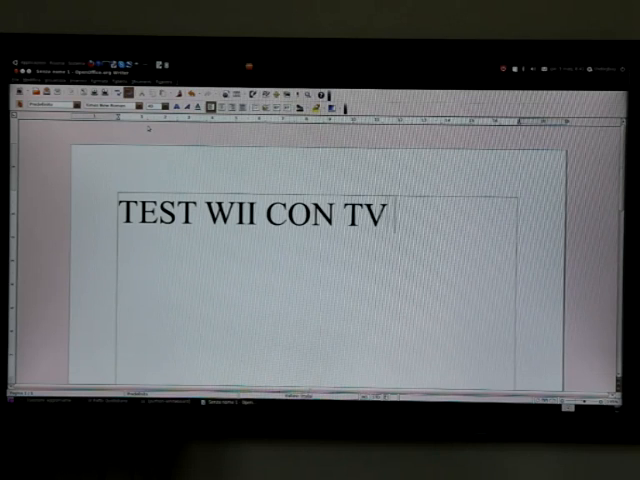
type("LED")
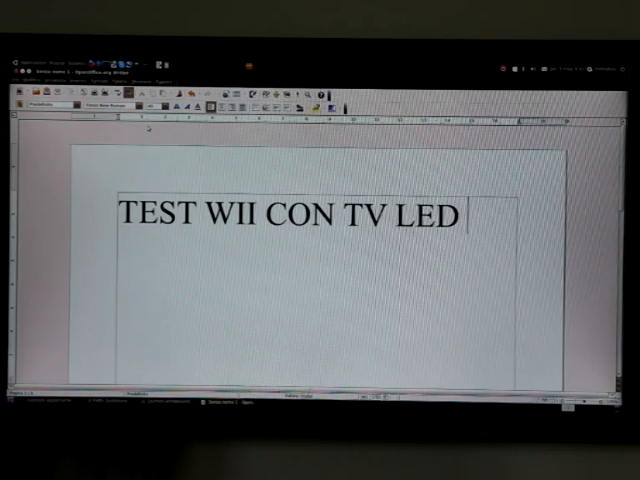
type("42\"")
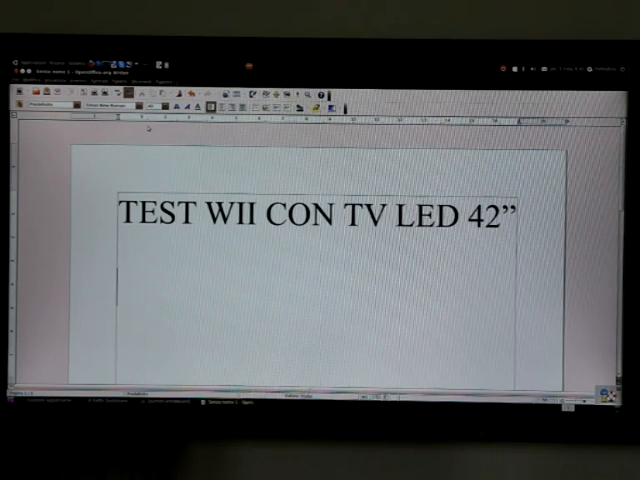
Add the line 'RISOLUZIONE 1920X1080' below, after a blank line
type("RIS")
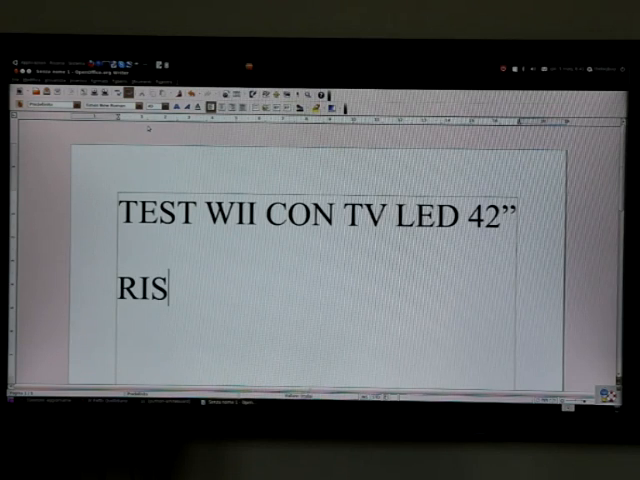
type("OLUZ")
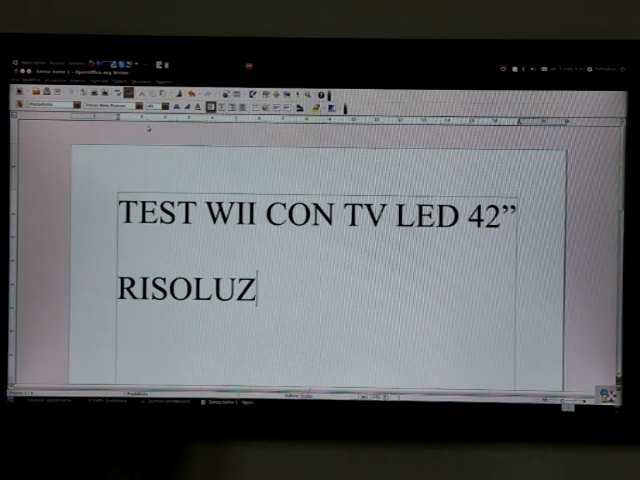
type("IONE")
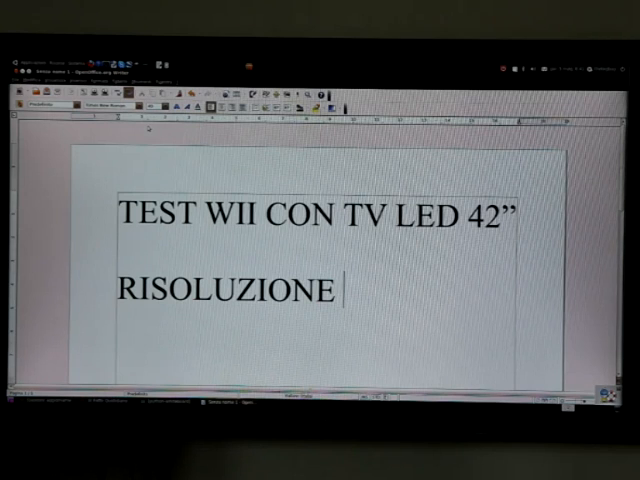
type("19")
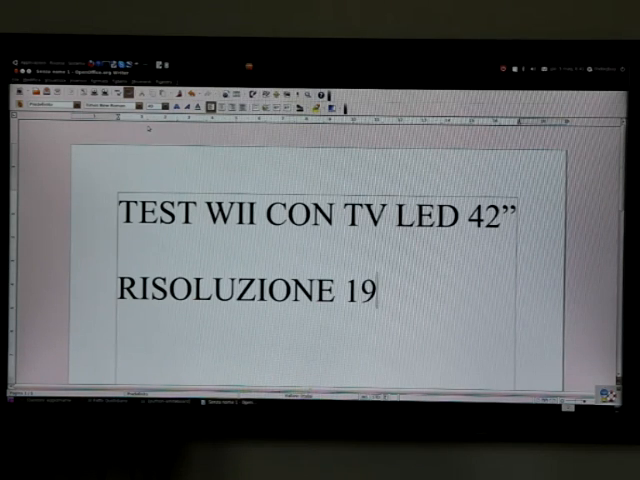
type("20X")
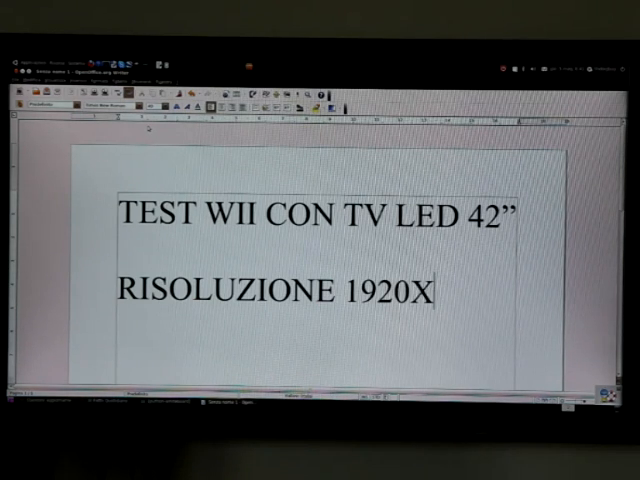
type("1080")
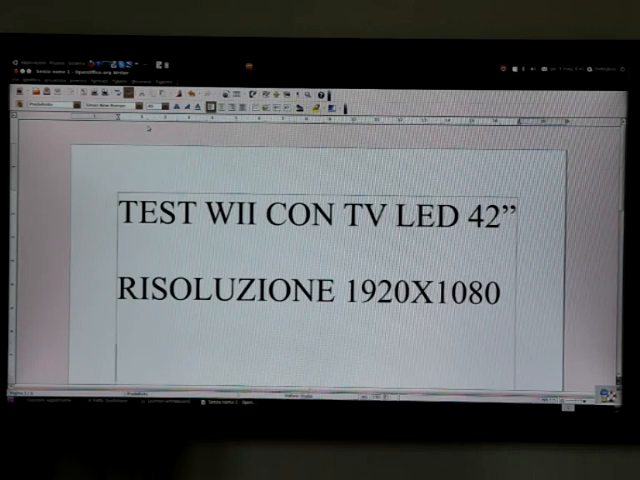
Type the third line 'E' LA FINE DEI PROIETTORI' after a blank line
type("E' LA")
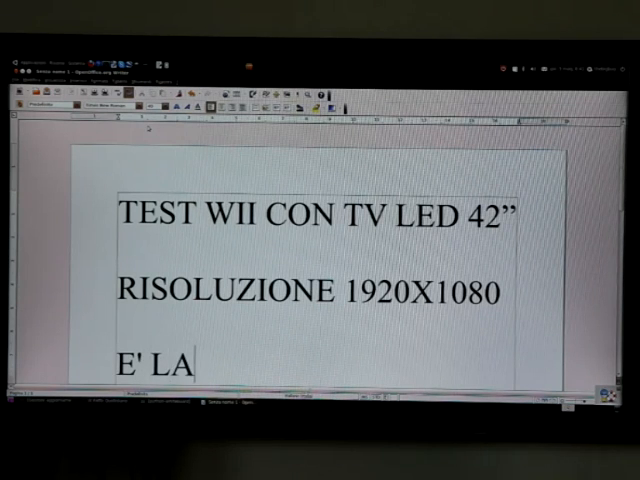
type("FINE")
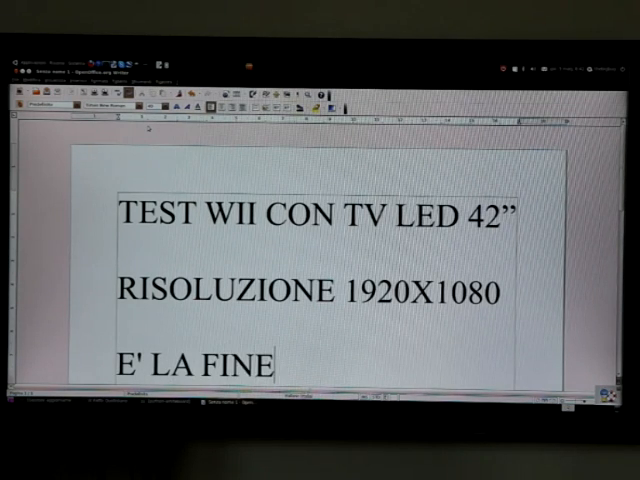
type("DEI")
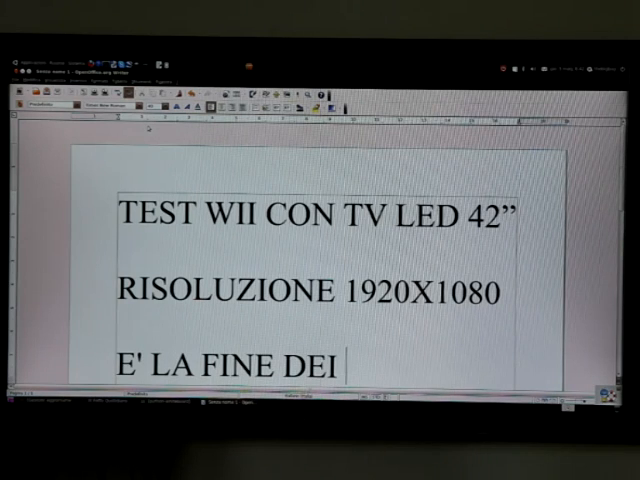
type("PROIETTORI")
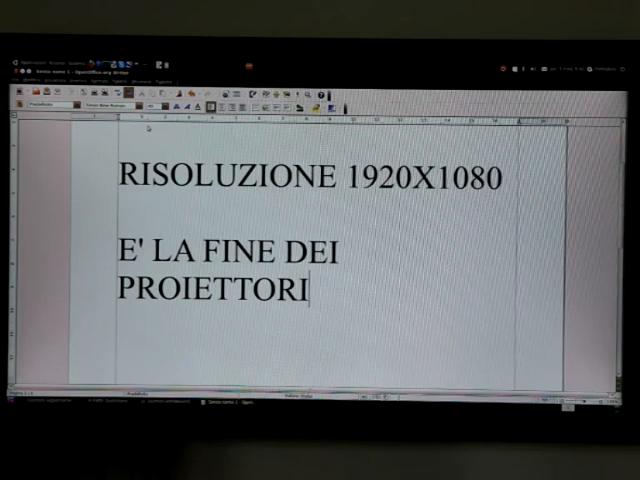
Begin the next line with 'ENERGIVORI E A B' after a blank line
type("E")
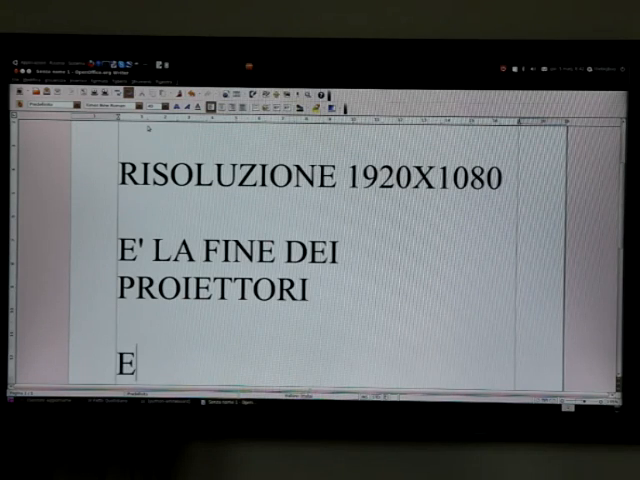
type("NERG")
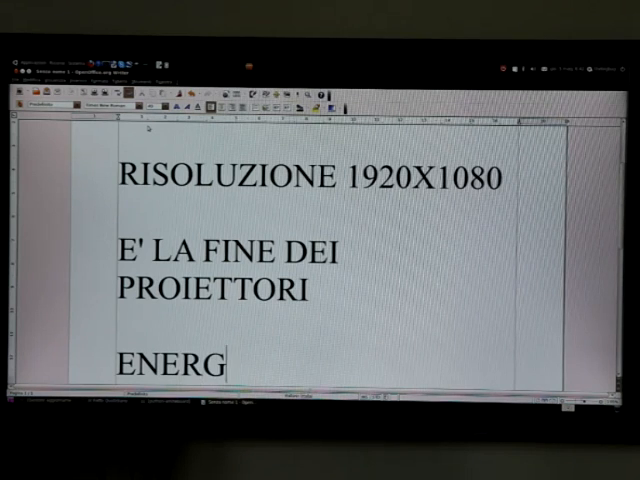
type("IVOR")
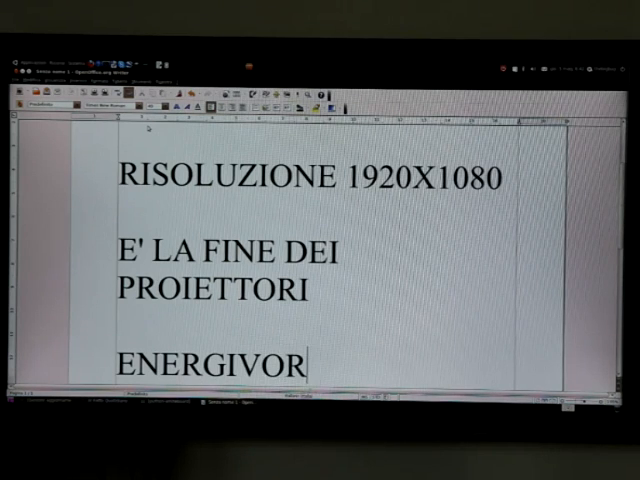
type("I E")
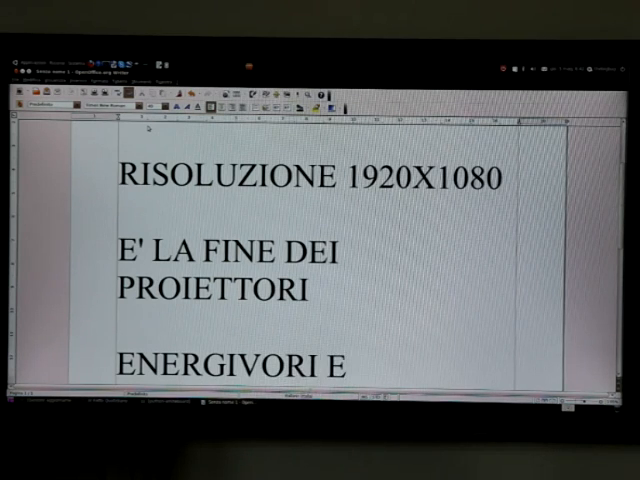
type("A B")
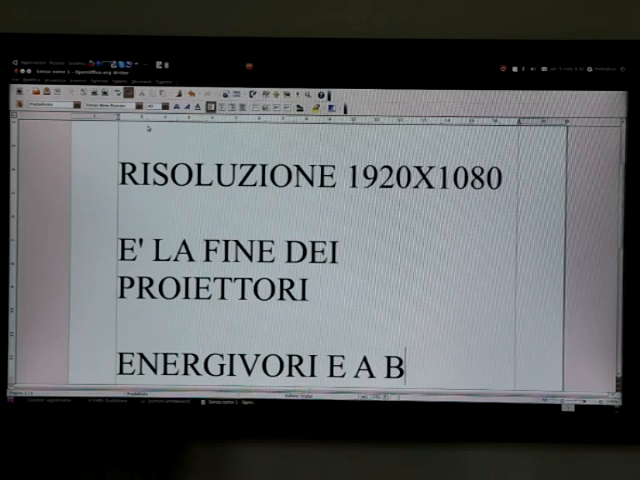